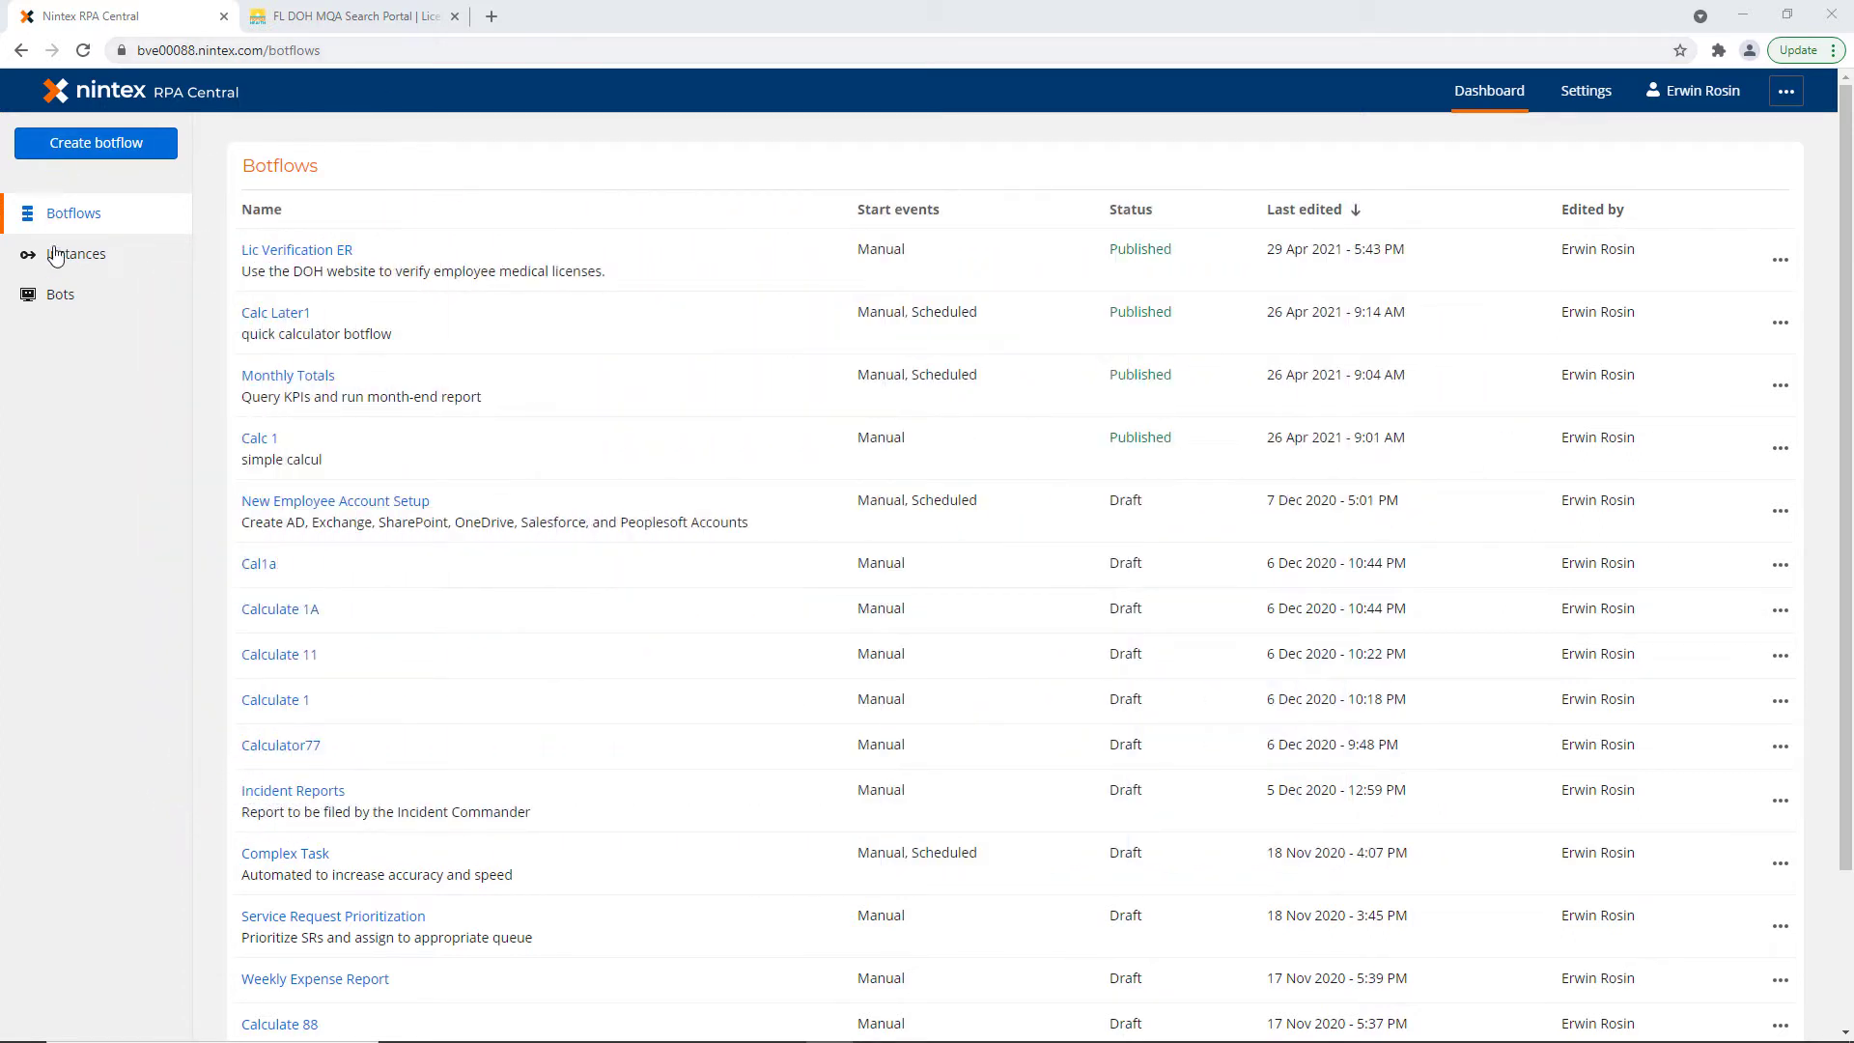
Show the botflow Instances list with the 29 Apr Lic Verification ER run needing attention
click(75, 255)
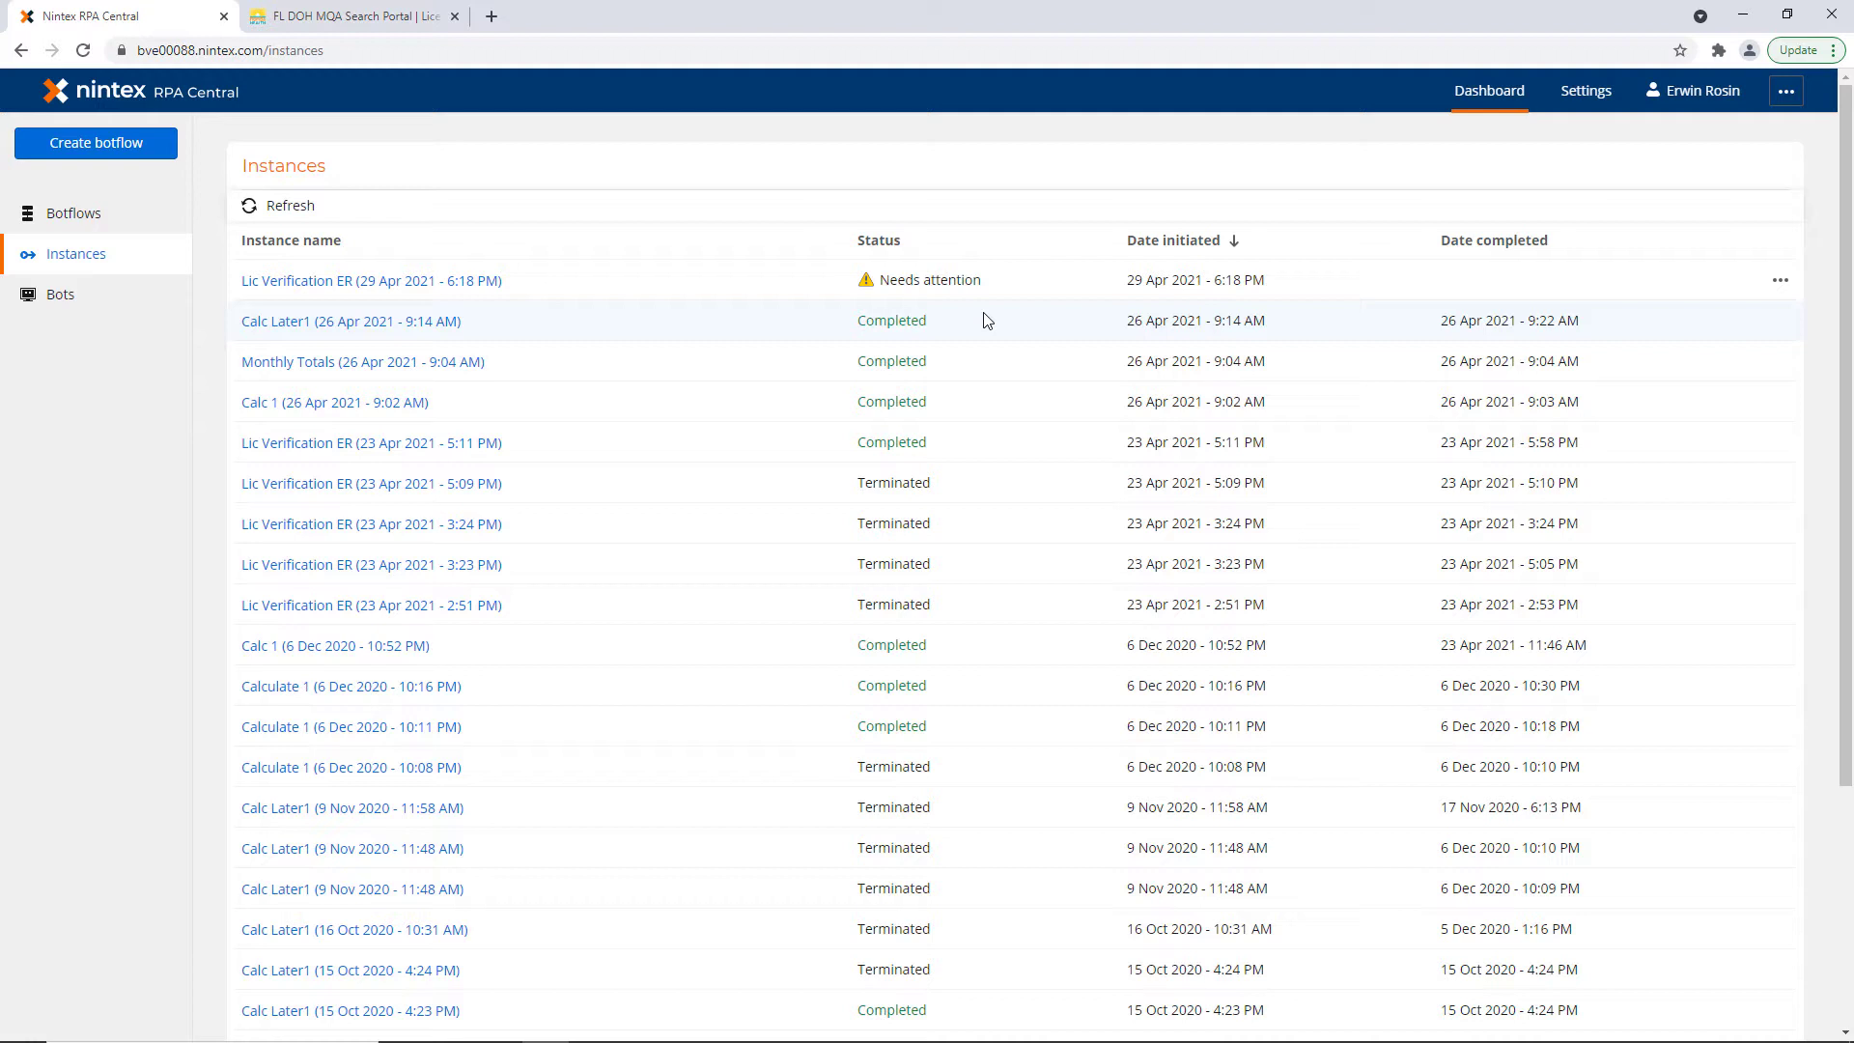
click(292, 240)
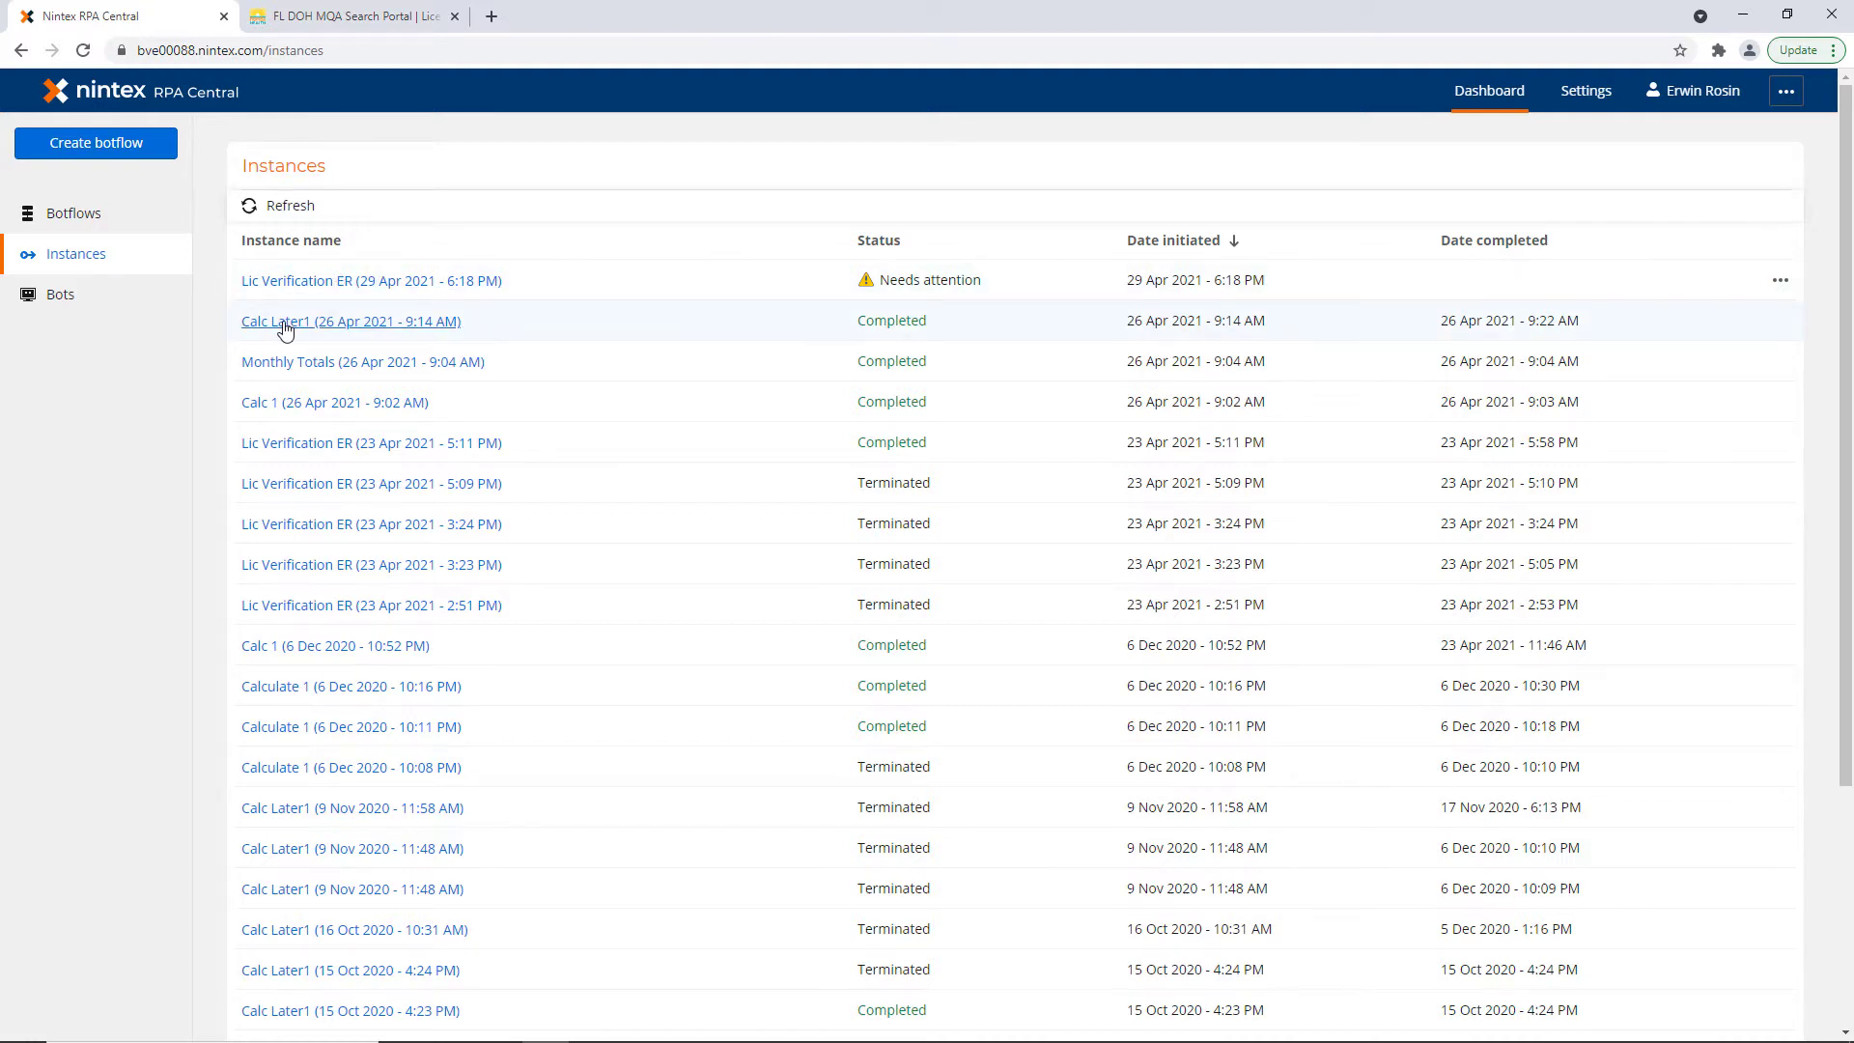
click(350, 321)
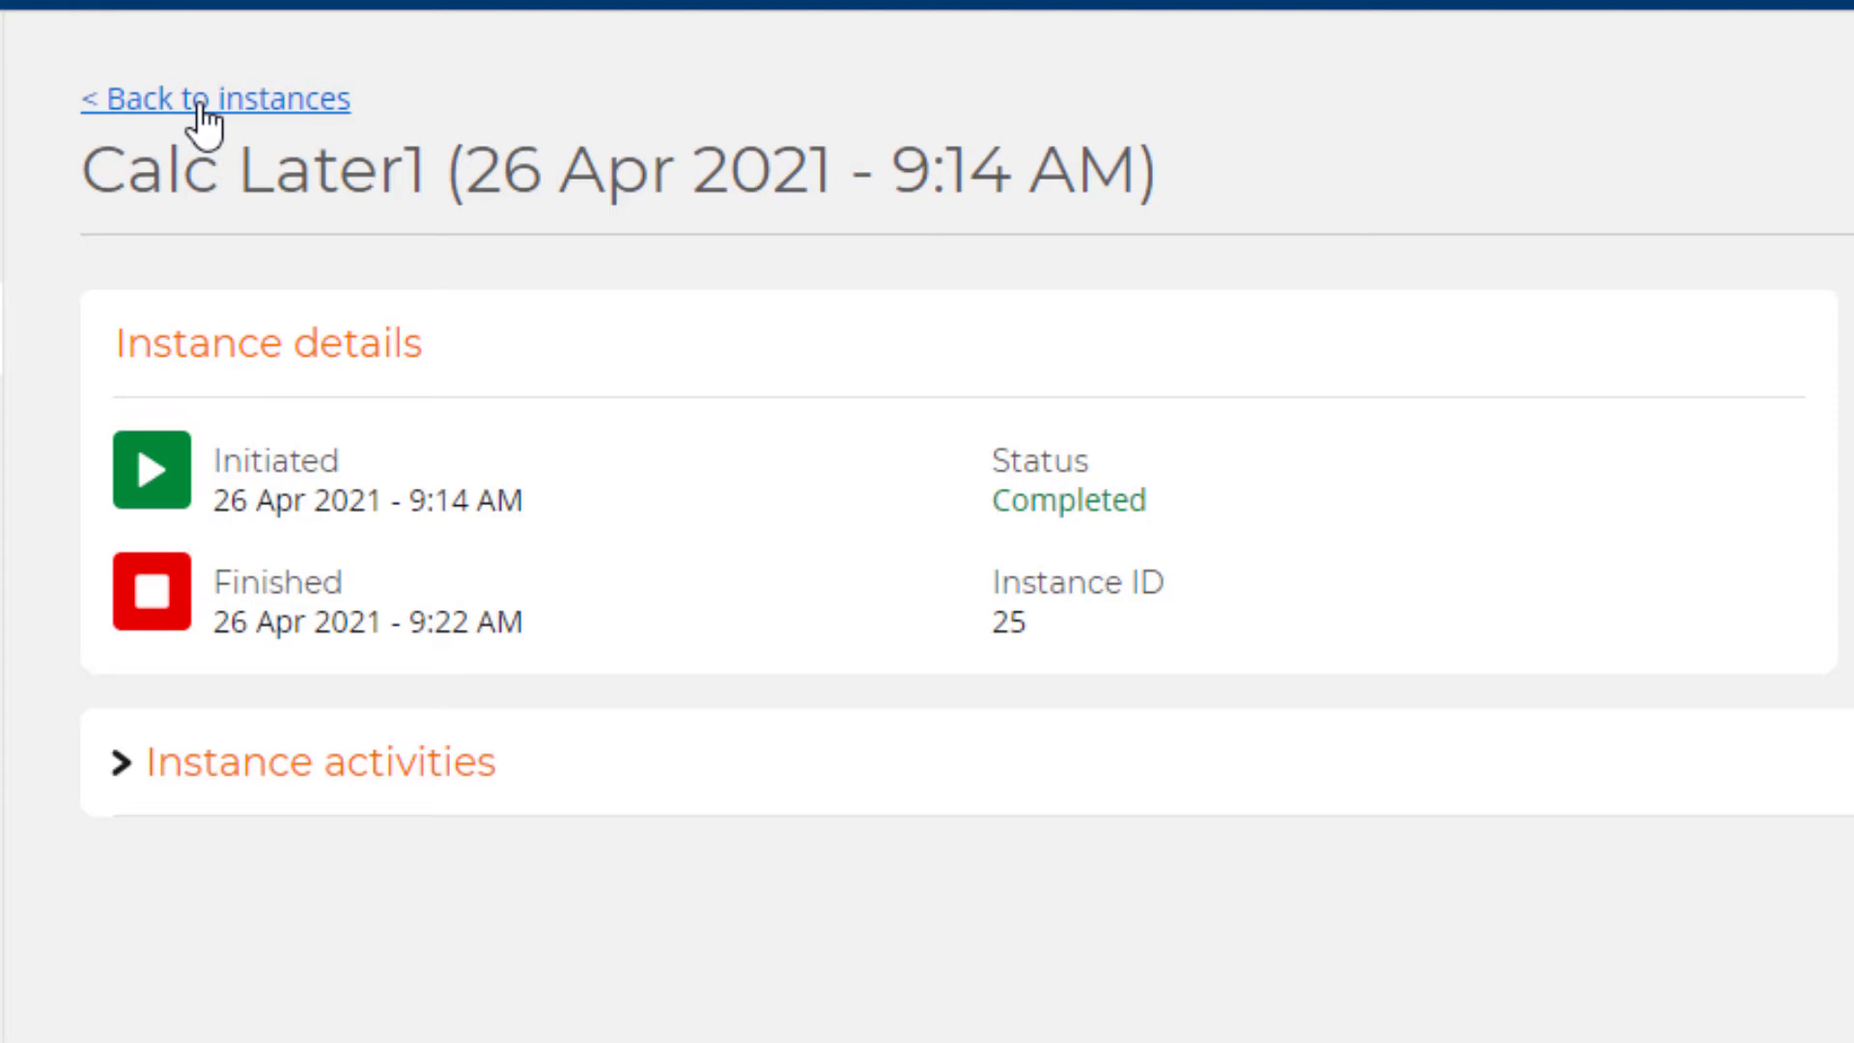
click(212, 98)
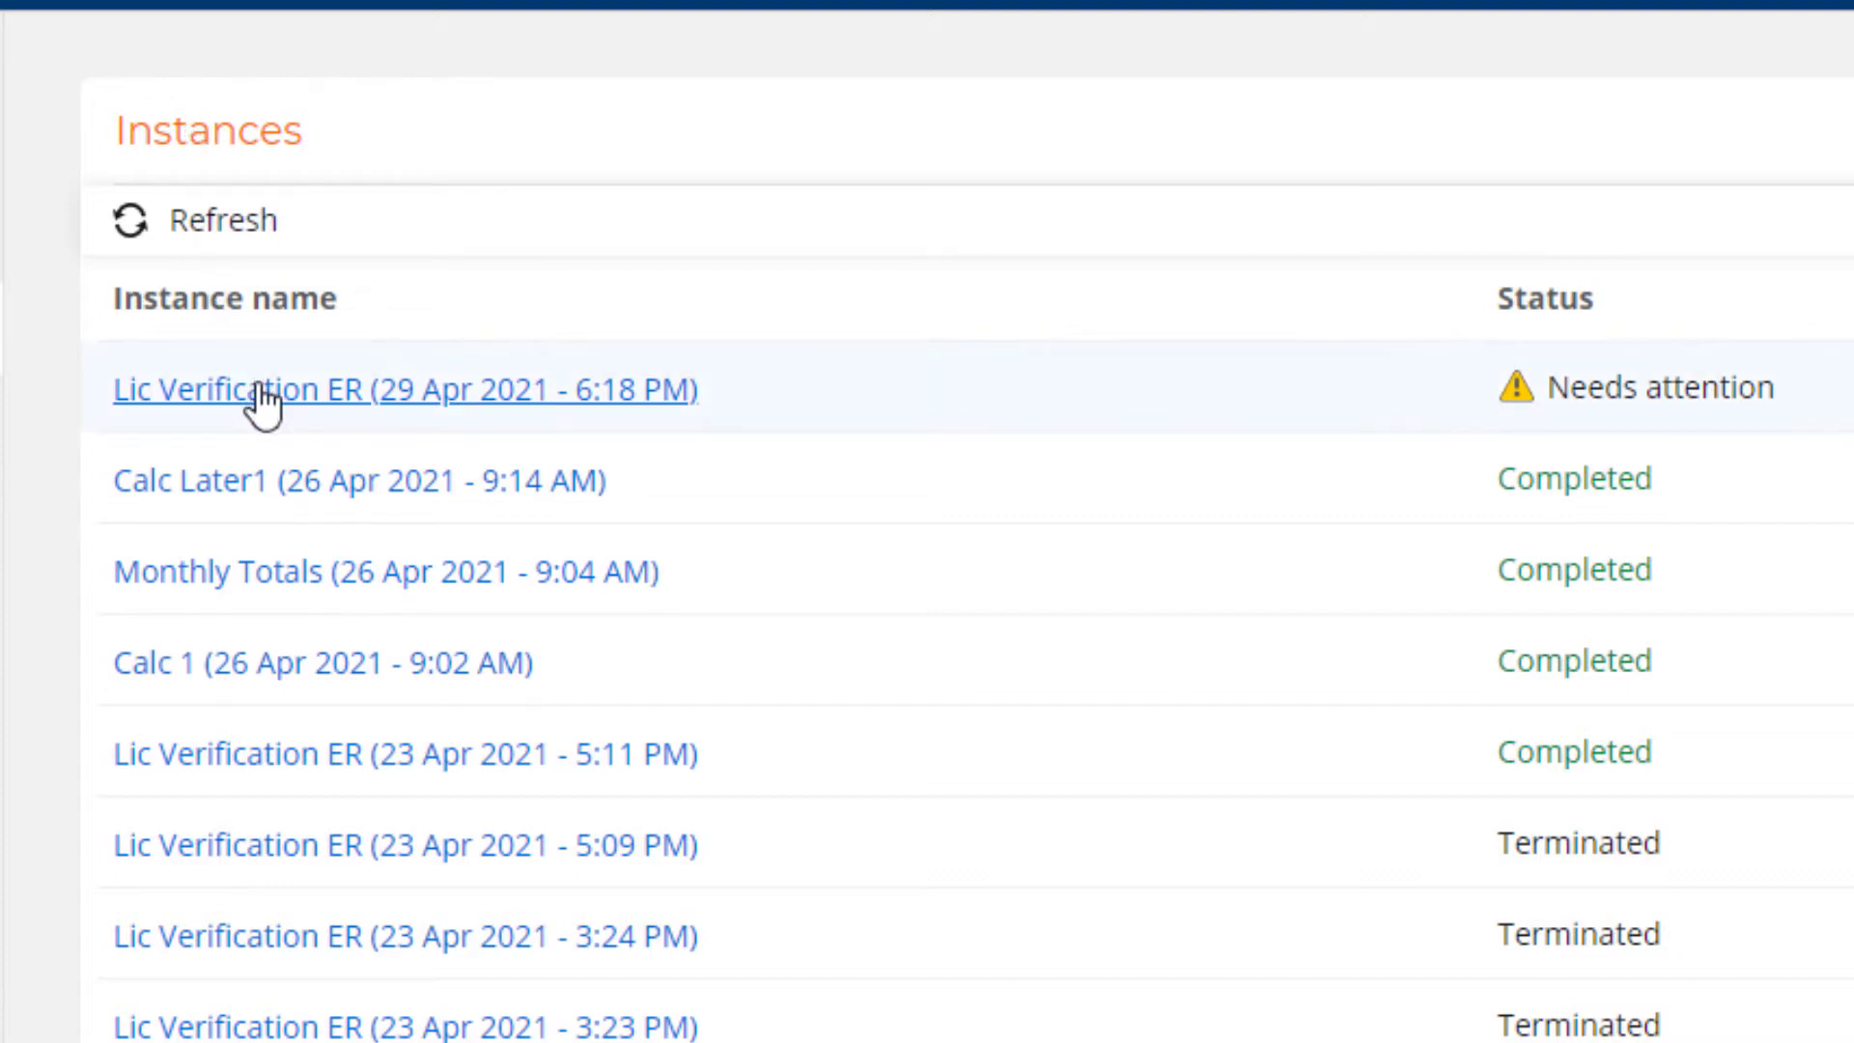
View instance ID 26 details and expand its Instance activities log
click(403, 389)
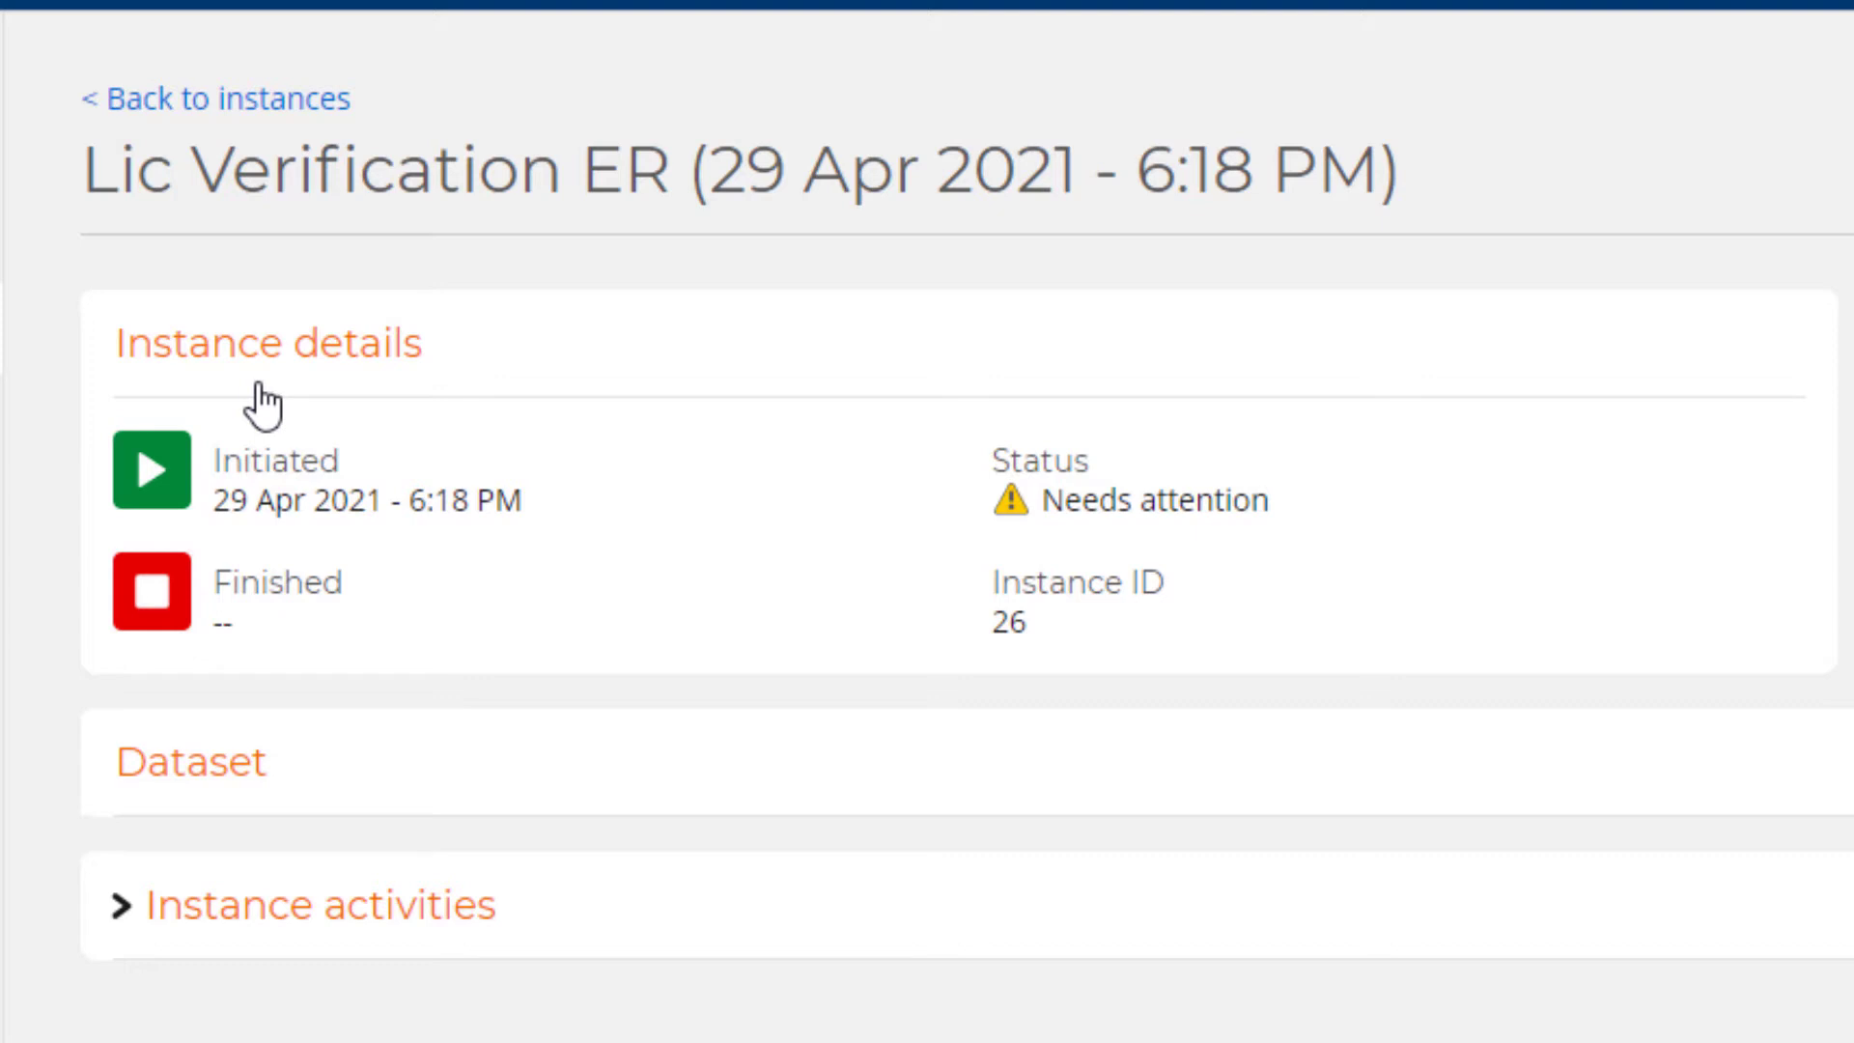
mouse_move(1163, 554)
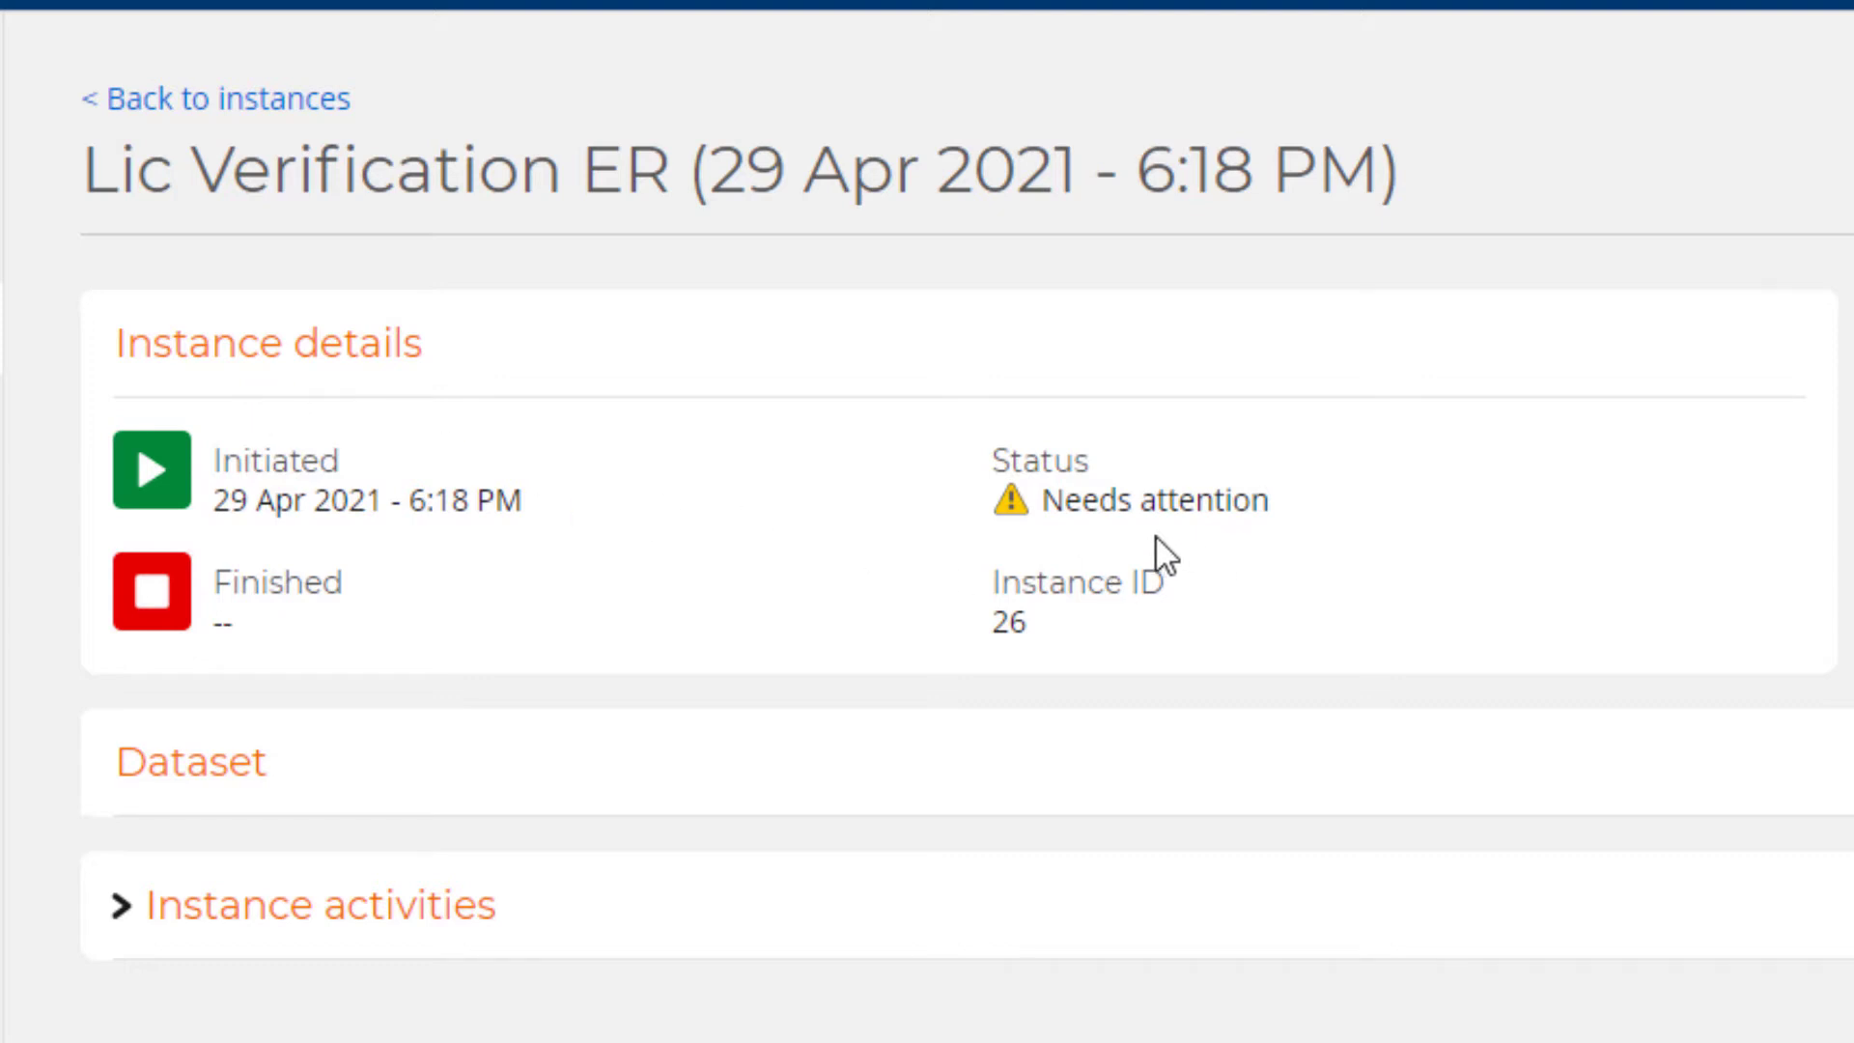
scroll(down, 3)
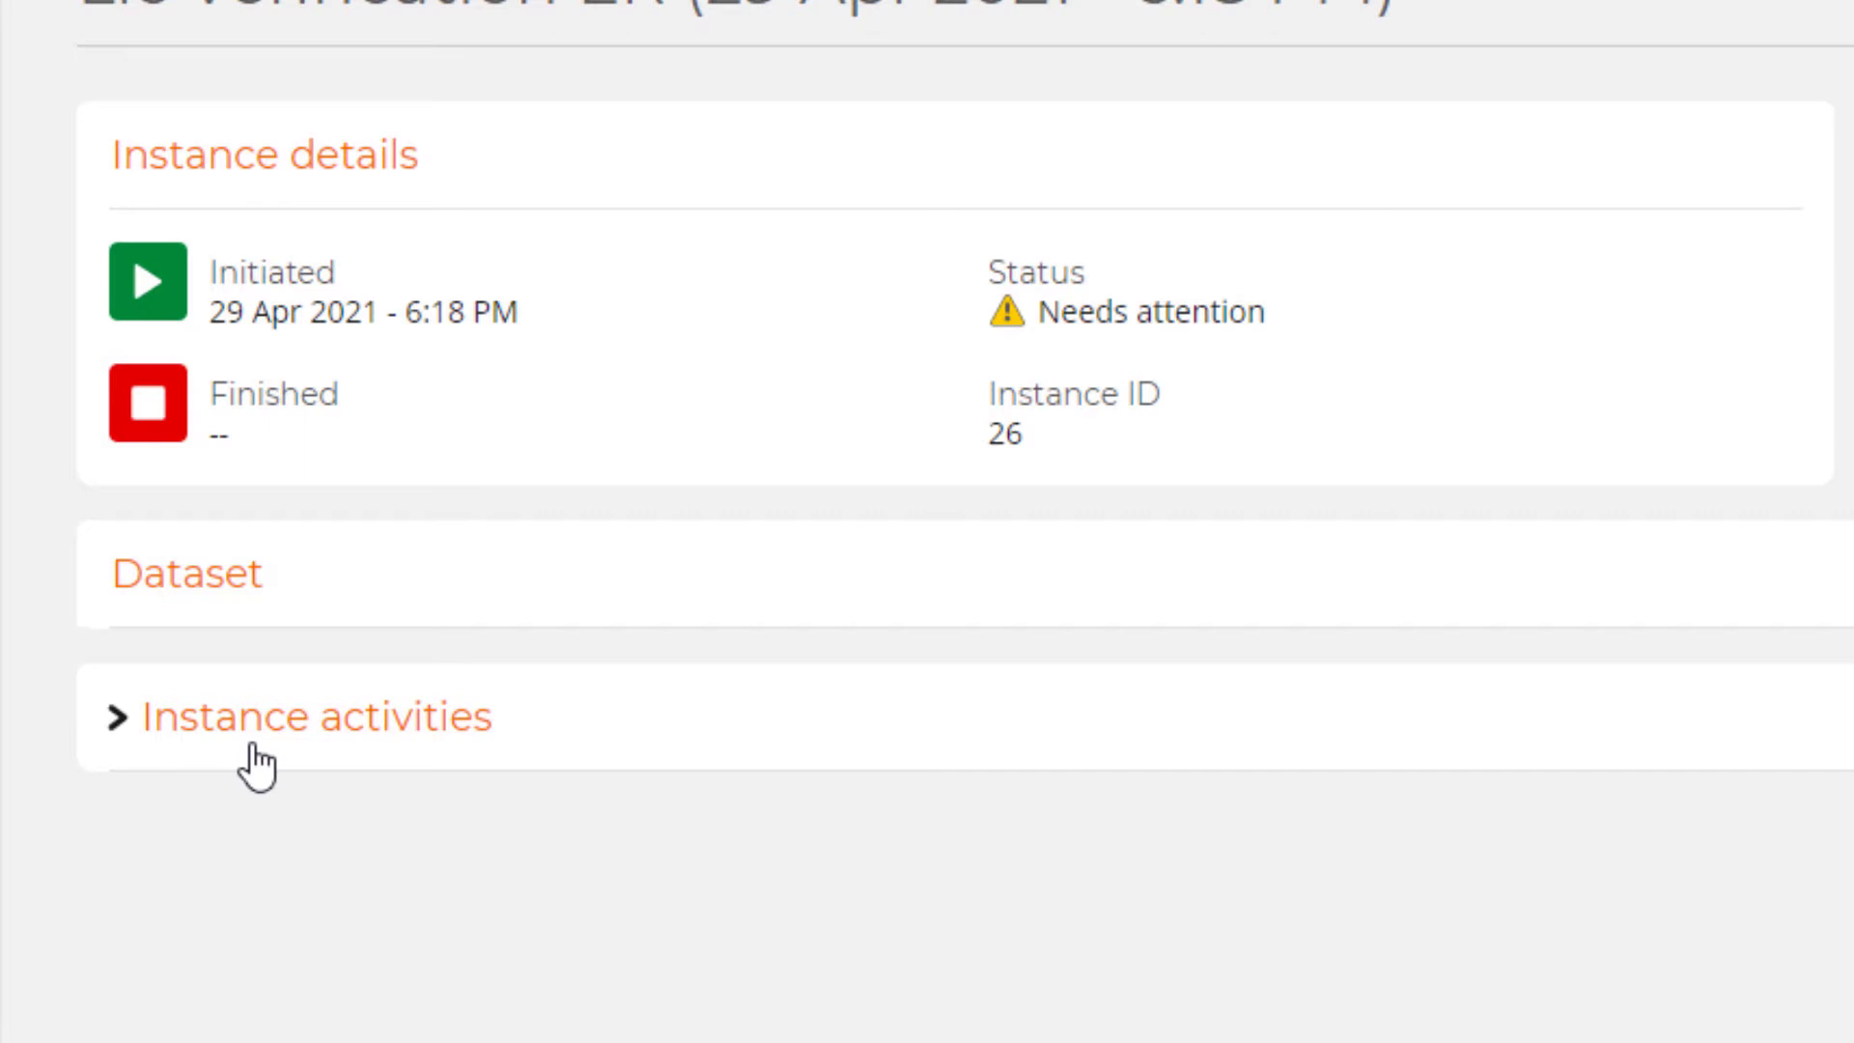
scroll(down, 3)
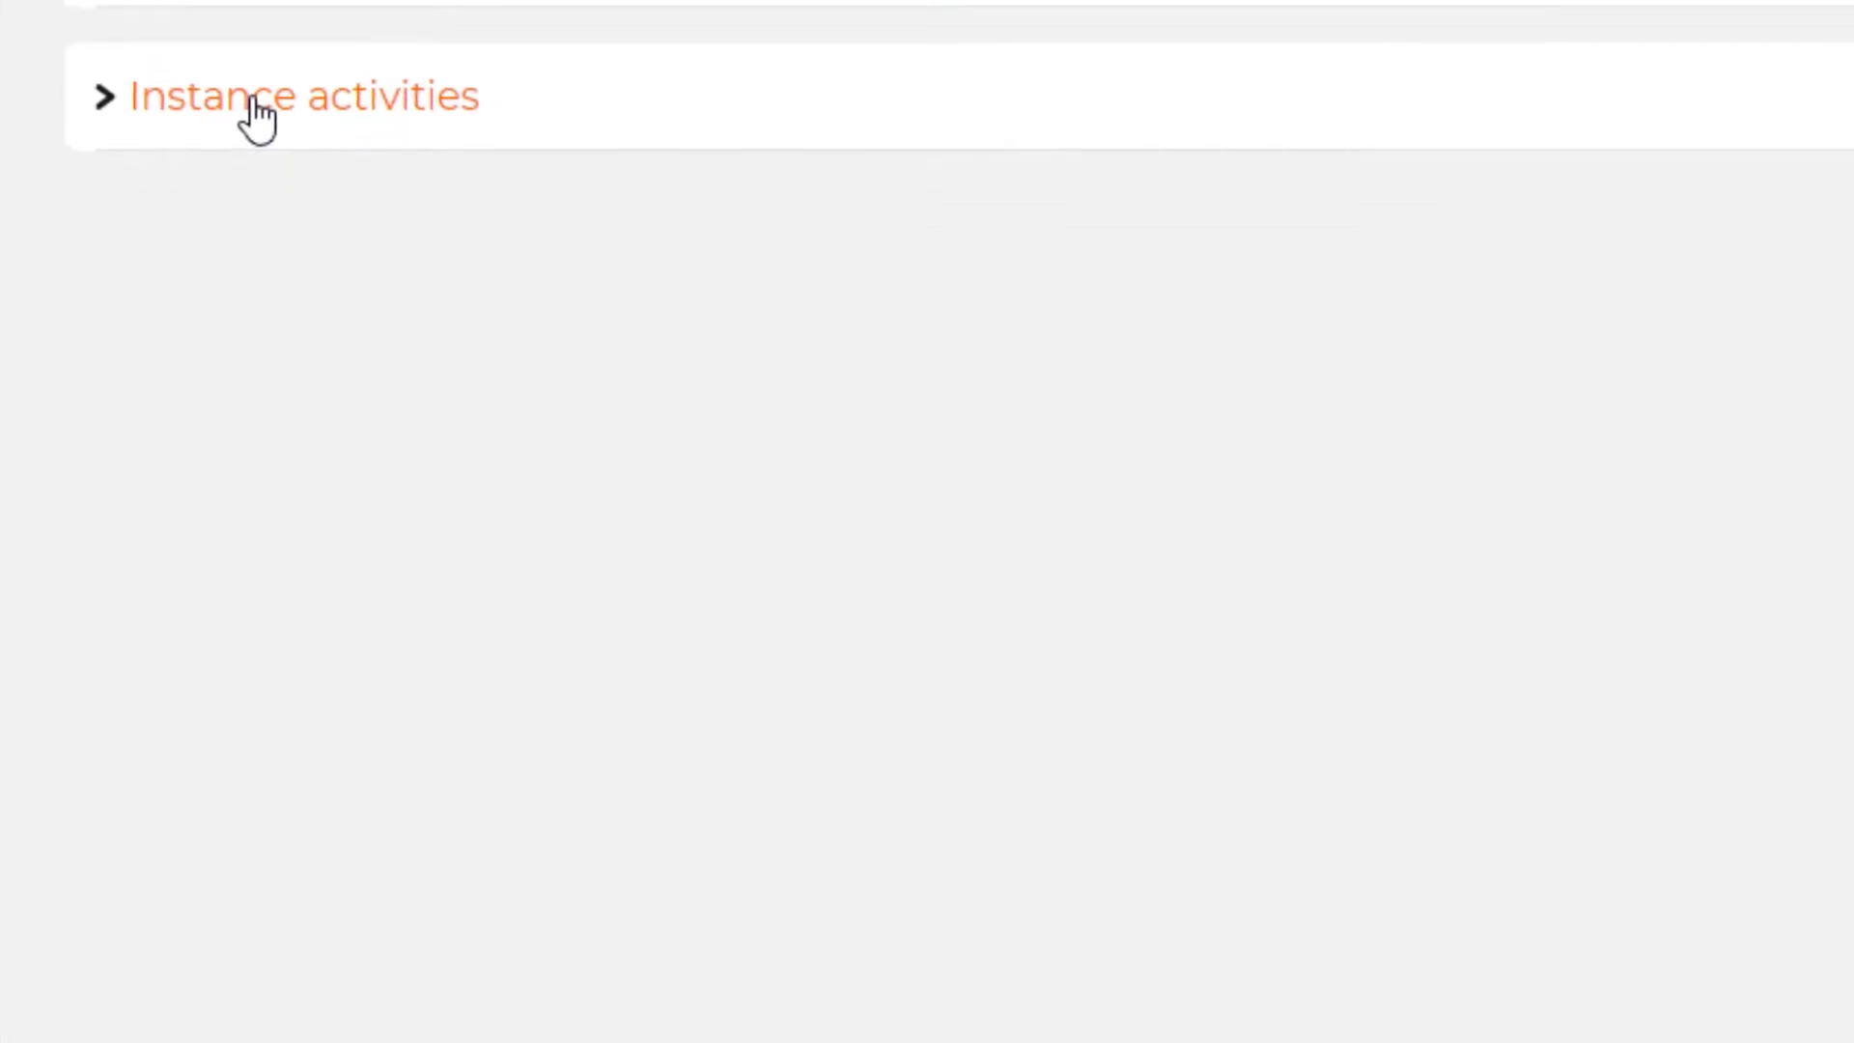
click(301, 95)
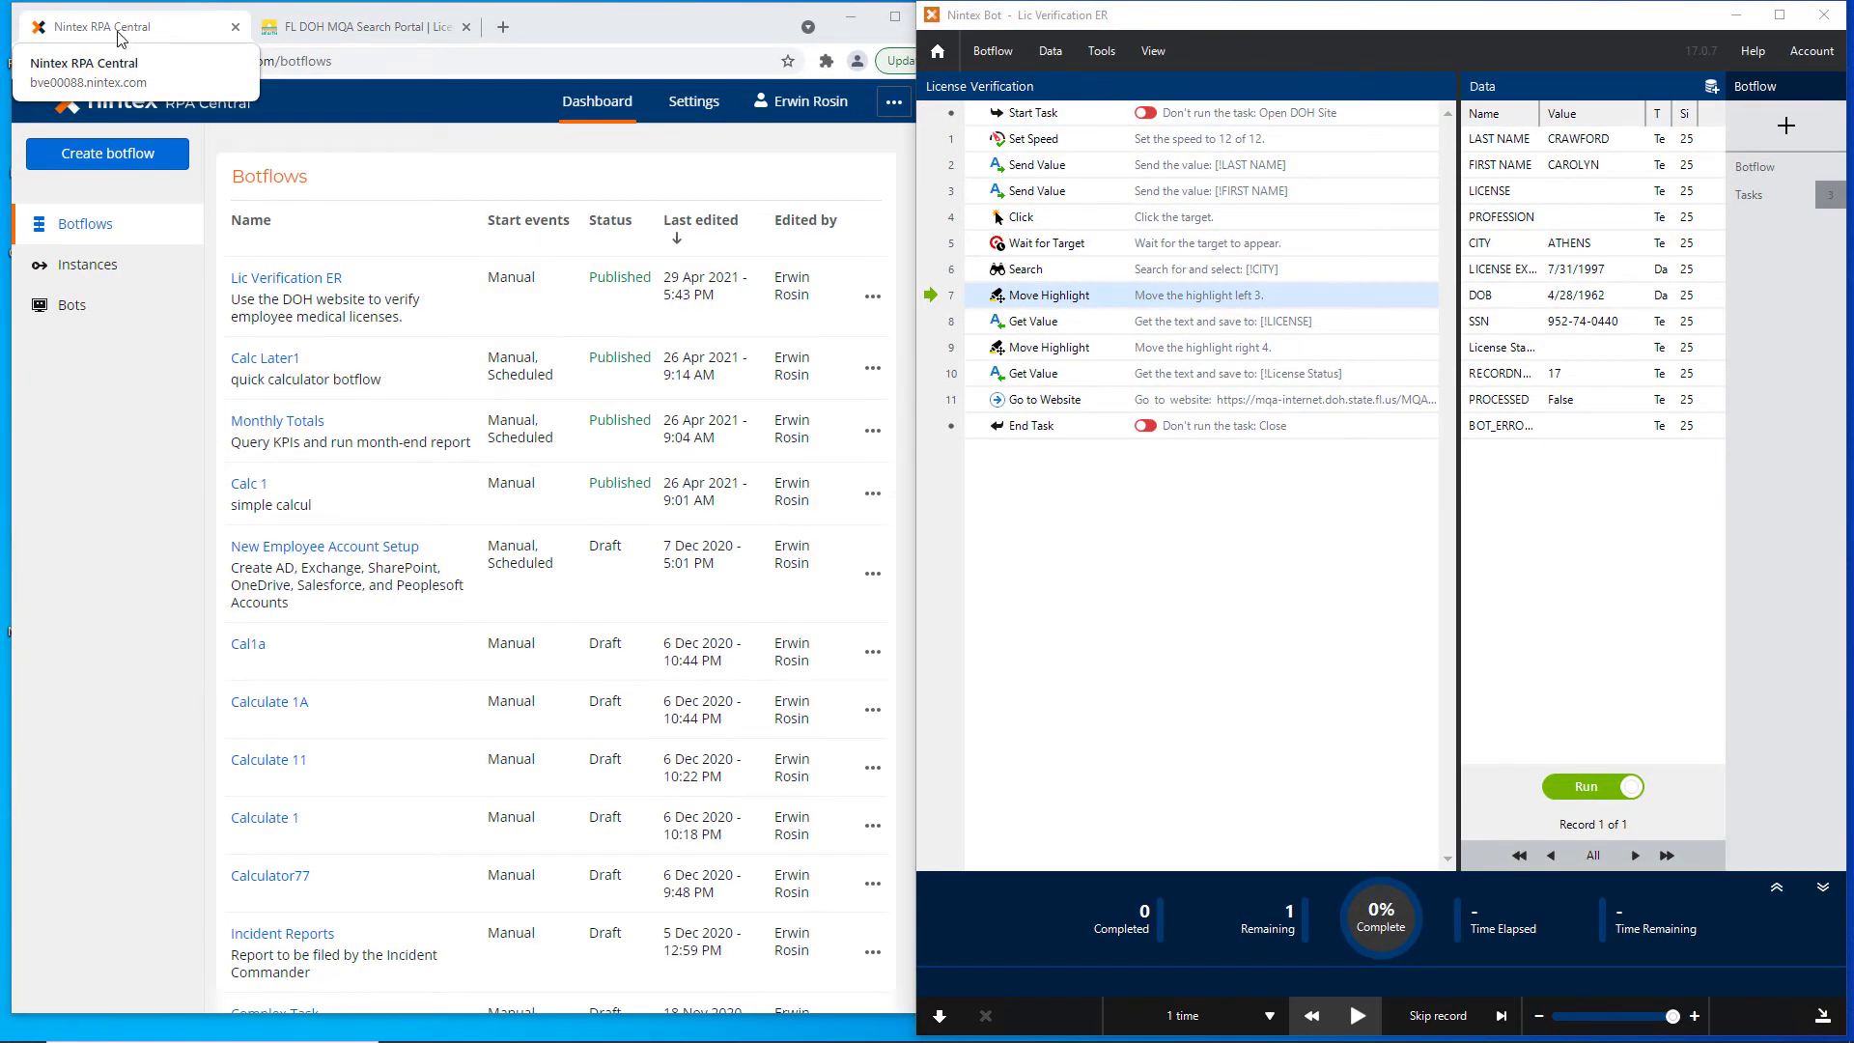
Reopen the instance's activity log showing record 4 failed and records 5–9 completed
click(87, 265)
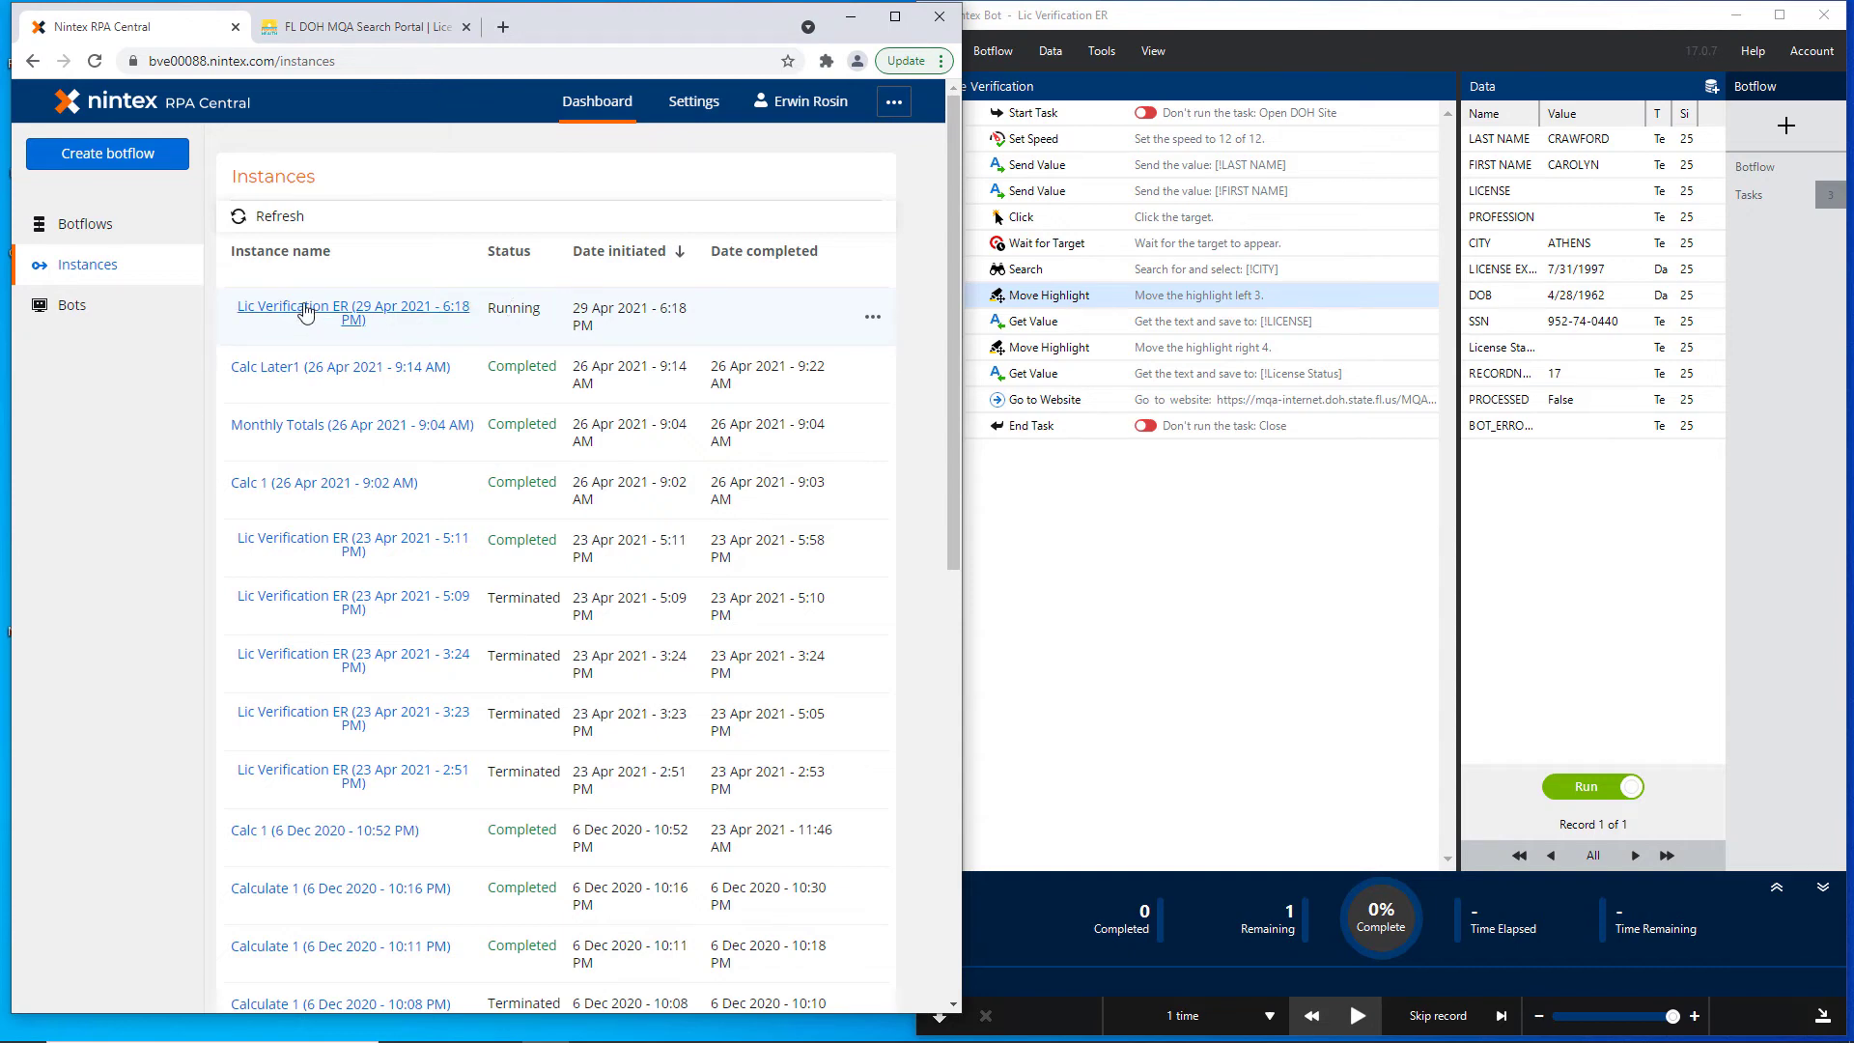
click(351, 313)
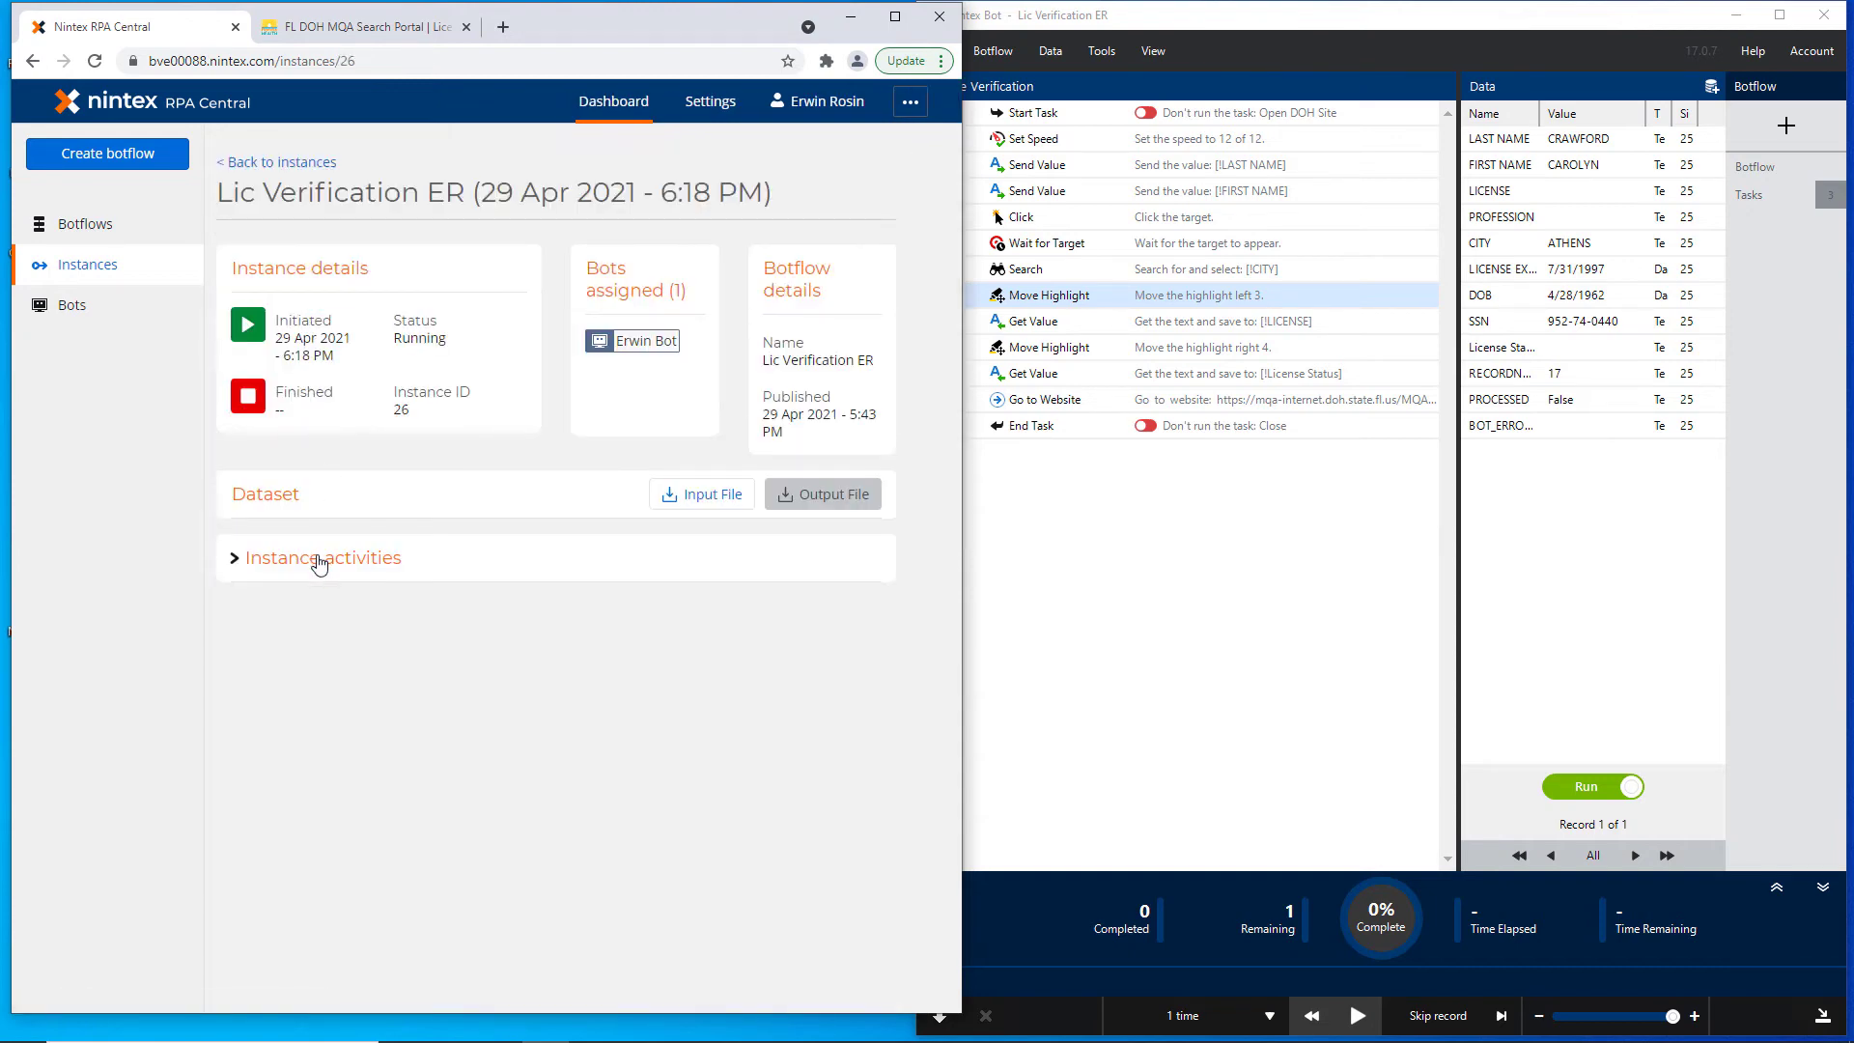
click(323, 557)
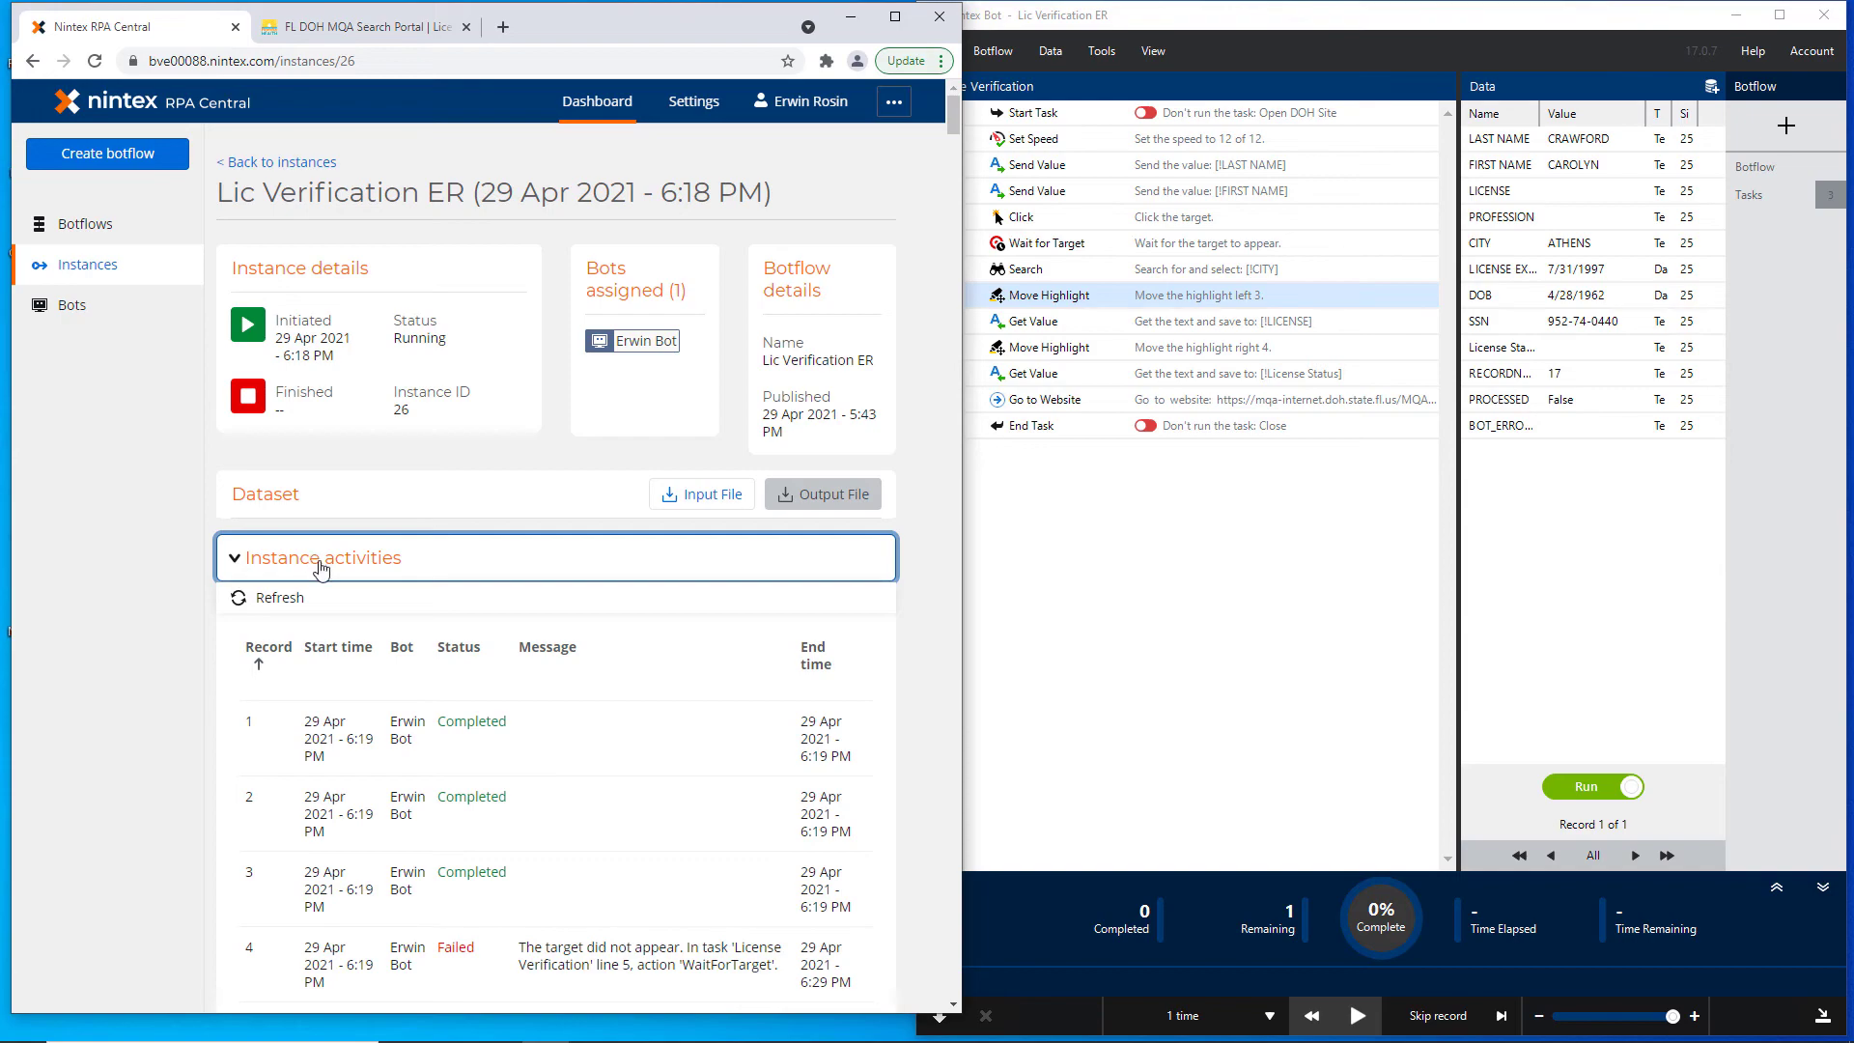
scroll(down, 3)
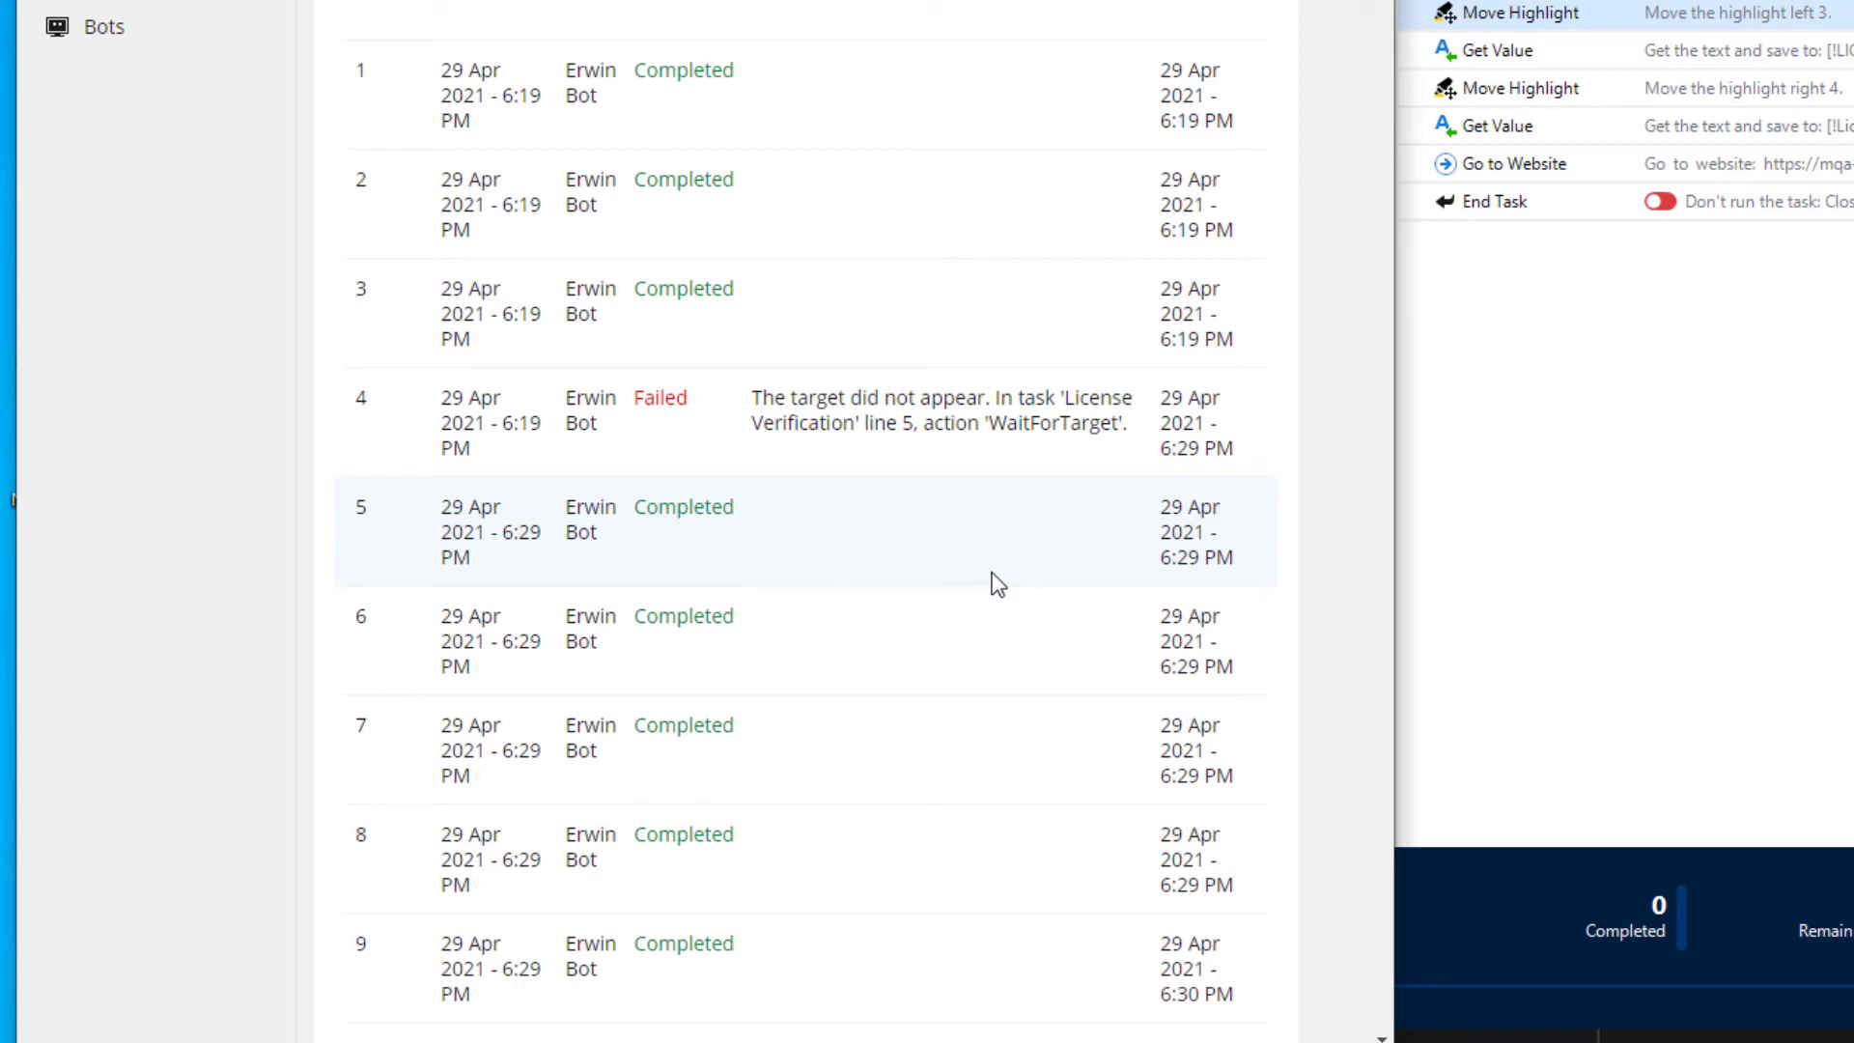
mouse_move(985, 564)
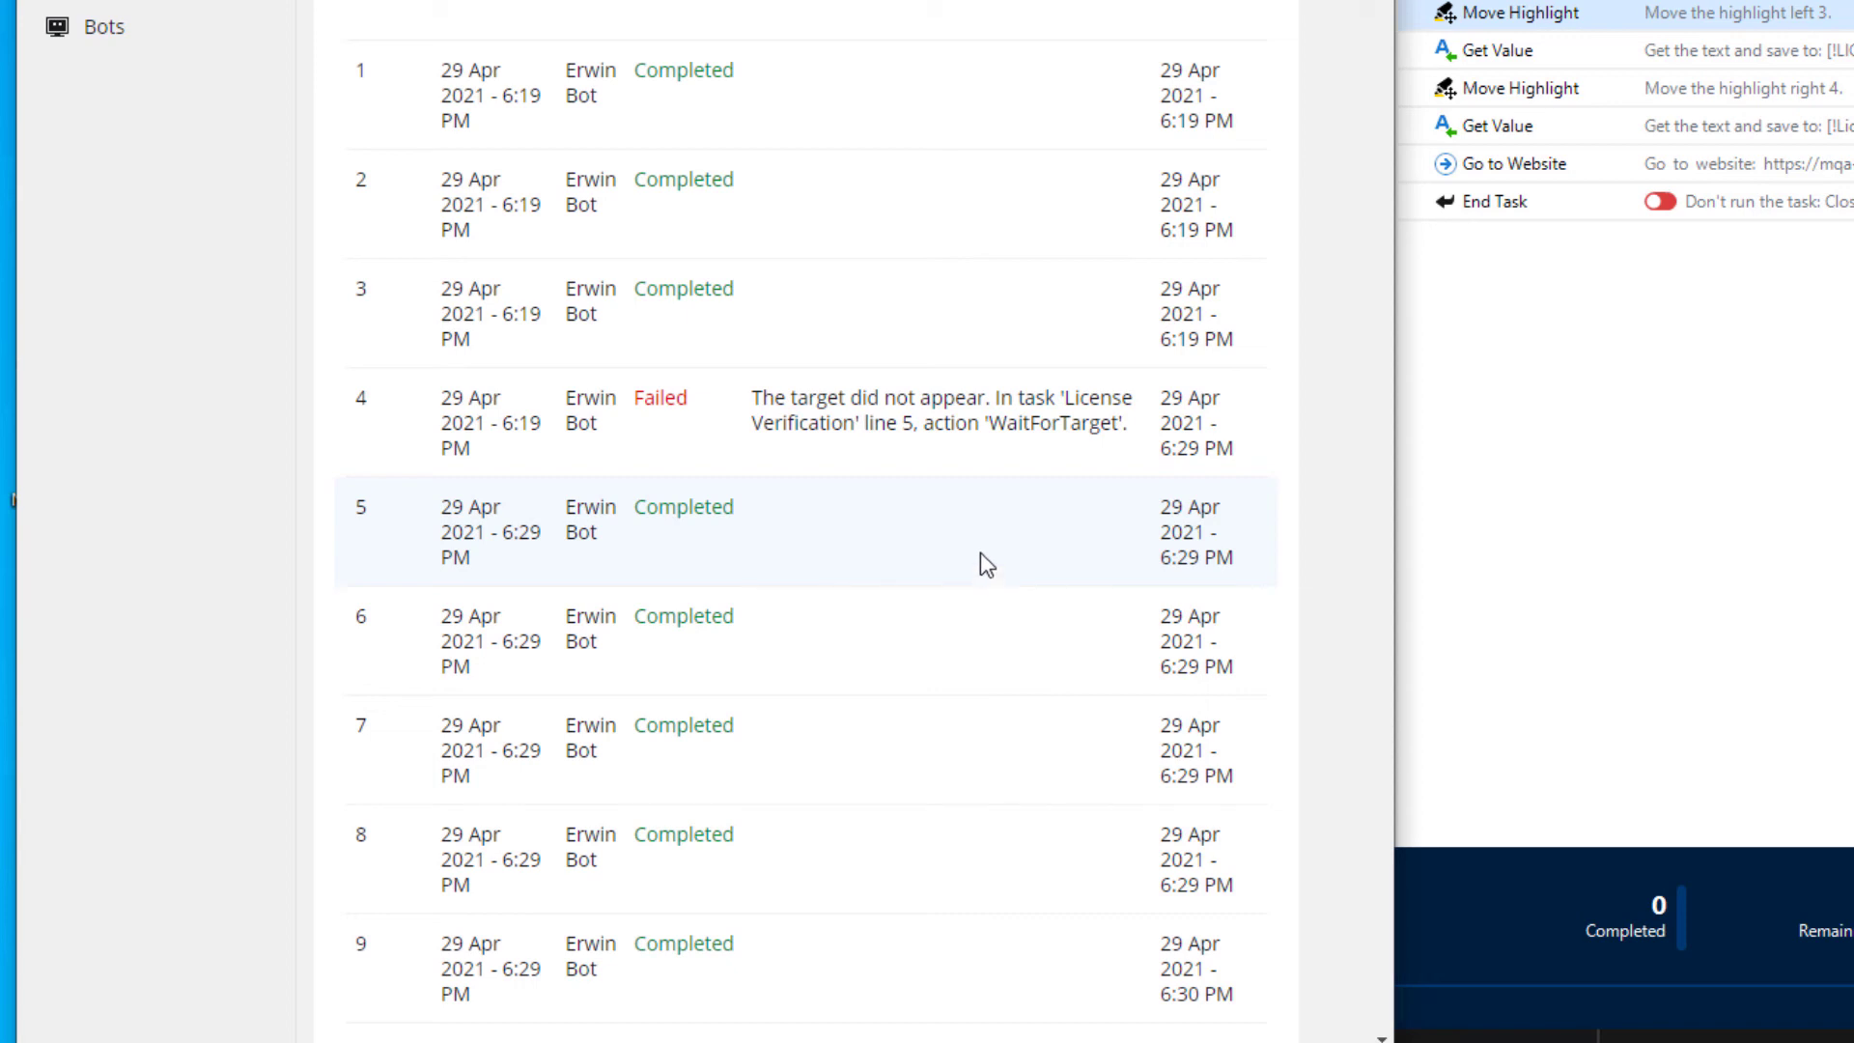